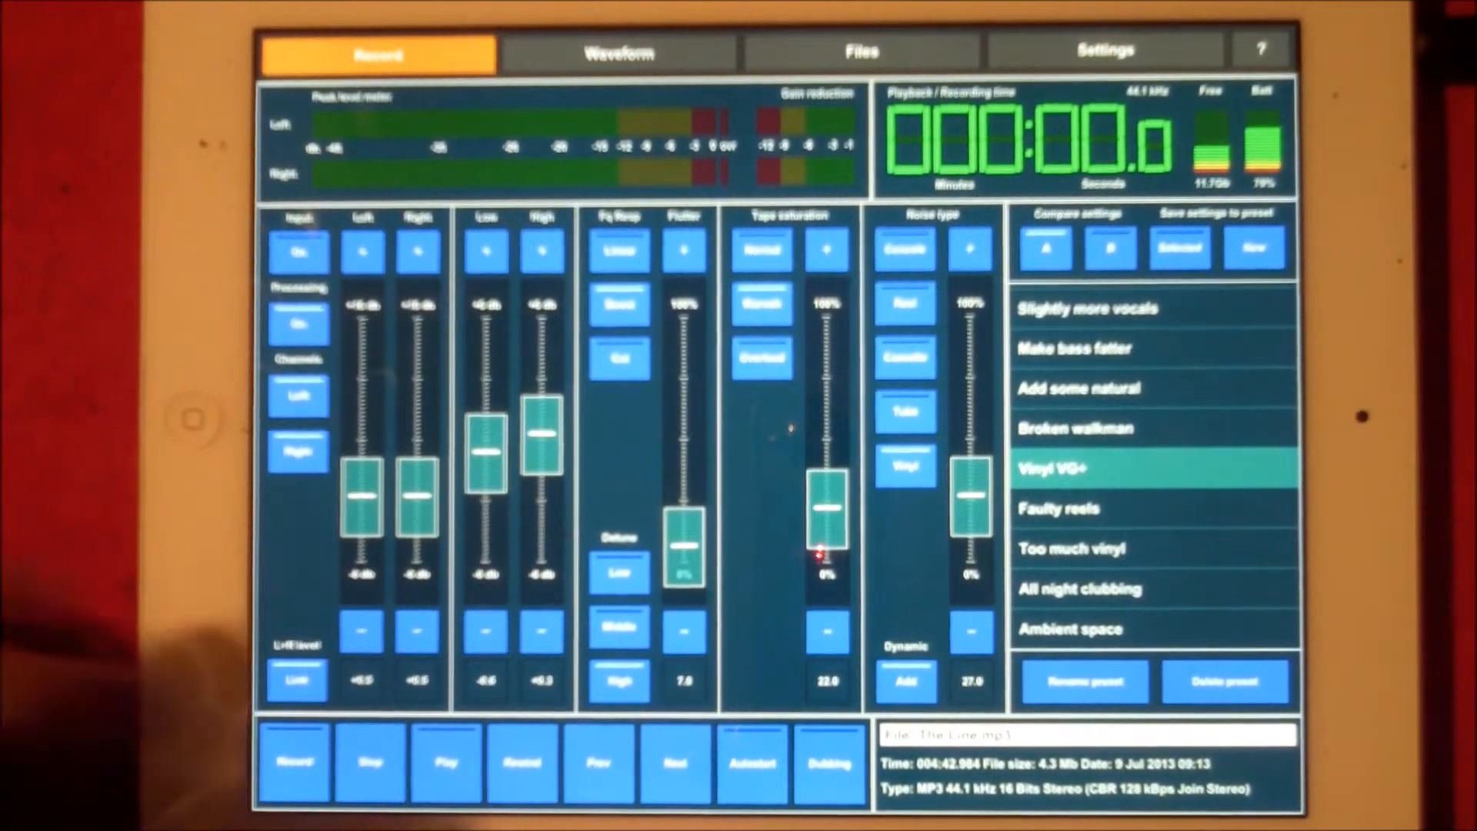
Start playback of The Line.mp3 under the Vinyl VG+ preset.
{"action": "left_click", "coordinate": [447, 765]}
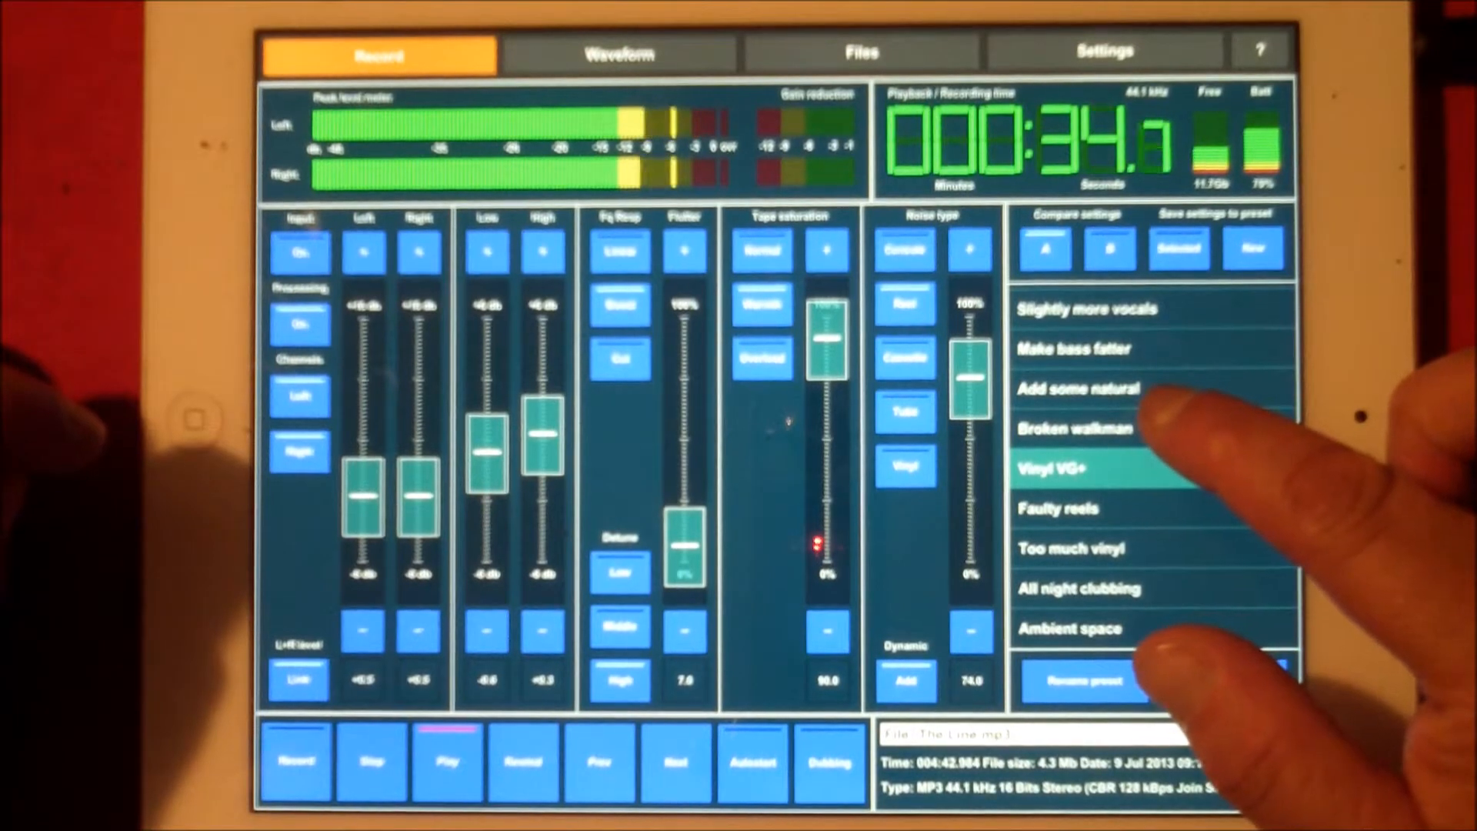
Switch the playing track to a preset with different treble, flutter, saturation and noise.
{"action": "left_click", "coordinate": [1076, 428]}
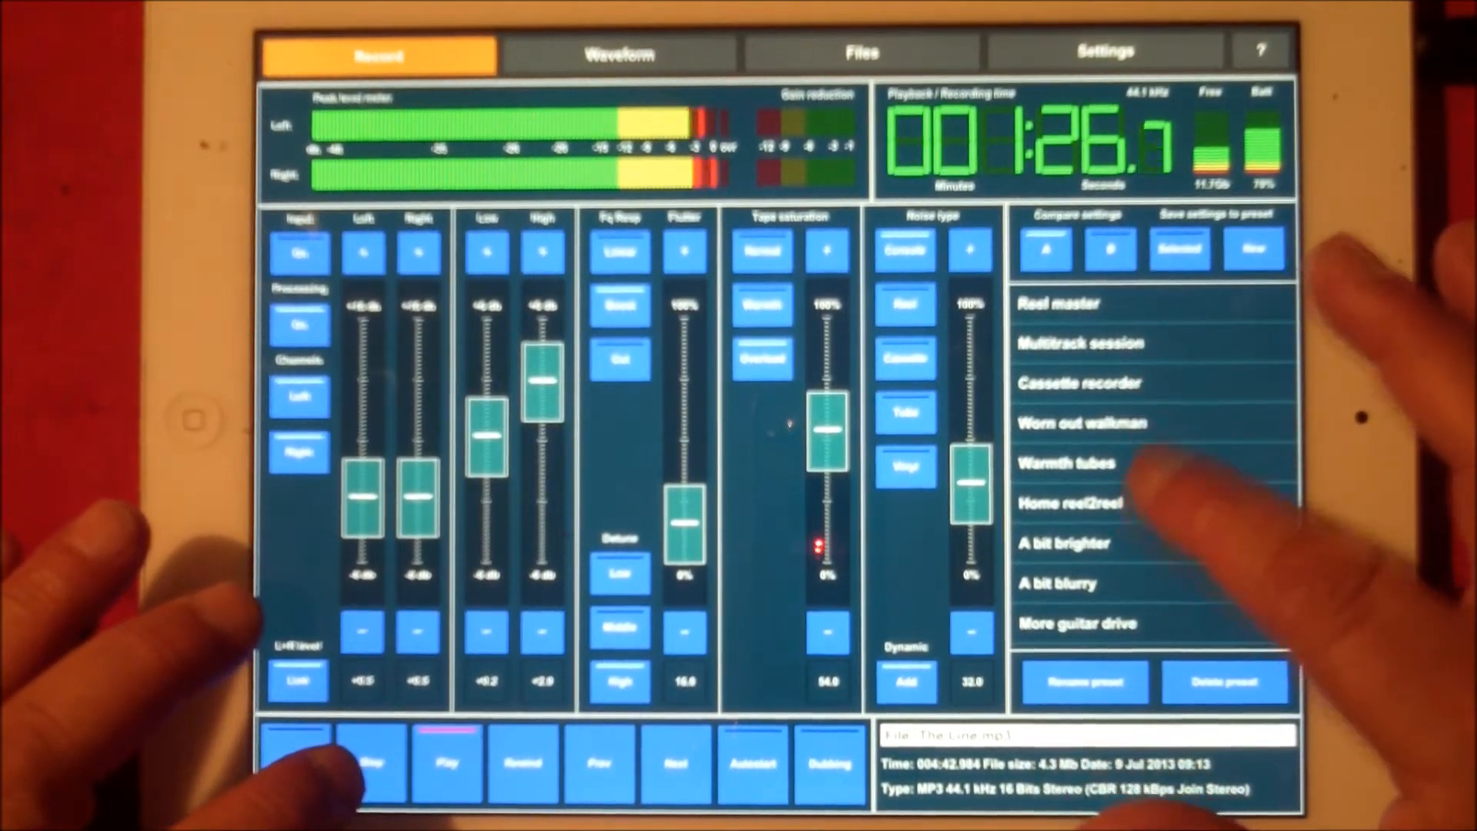
Apply Home reel2reel to the playing track, raising flutter and noise while cutting saturation.
{"action": "left_click", "coordinate": [1098, 463]}
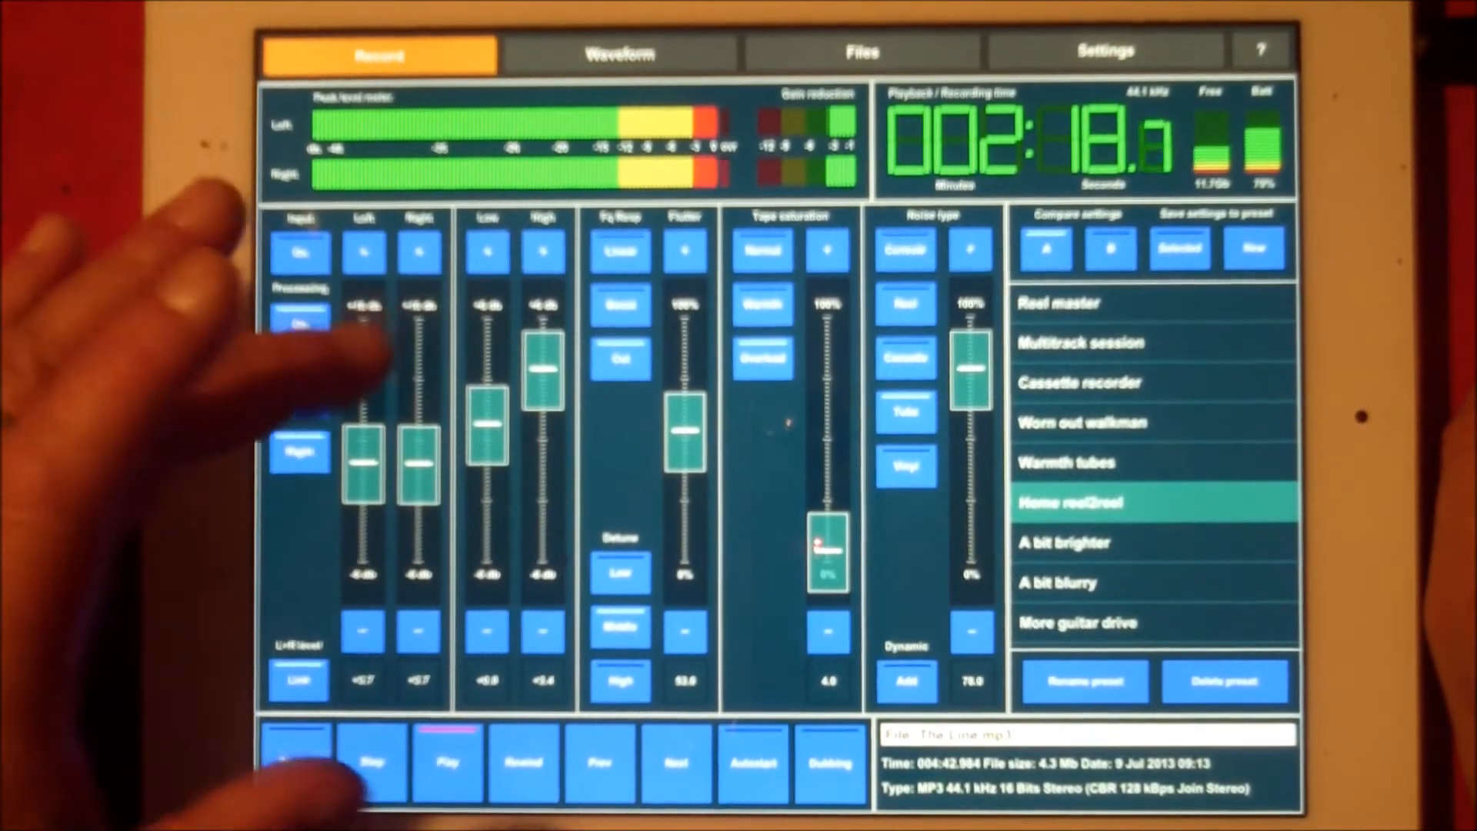
{"action": "left_click", "coordinate": [619, 51]}
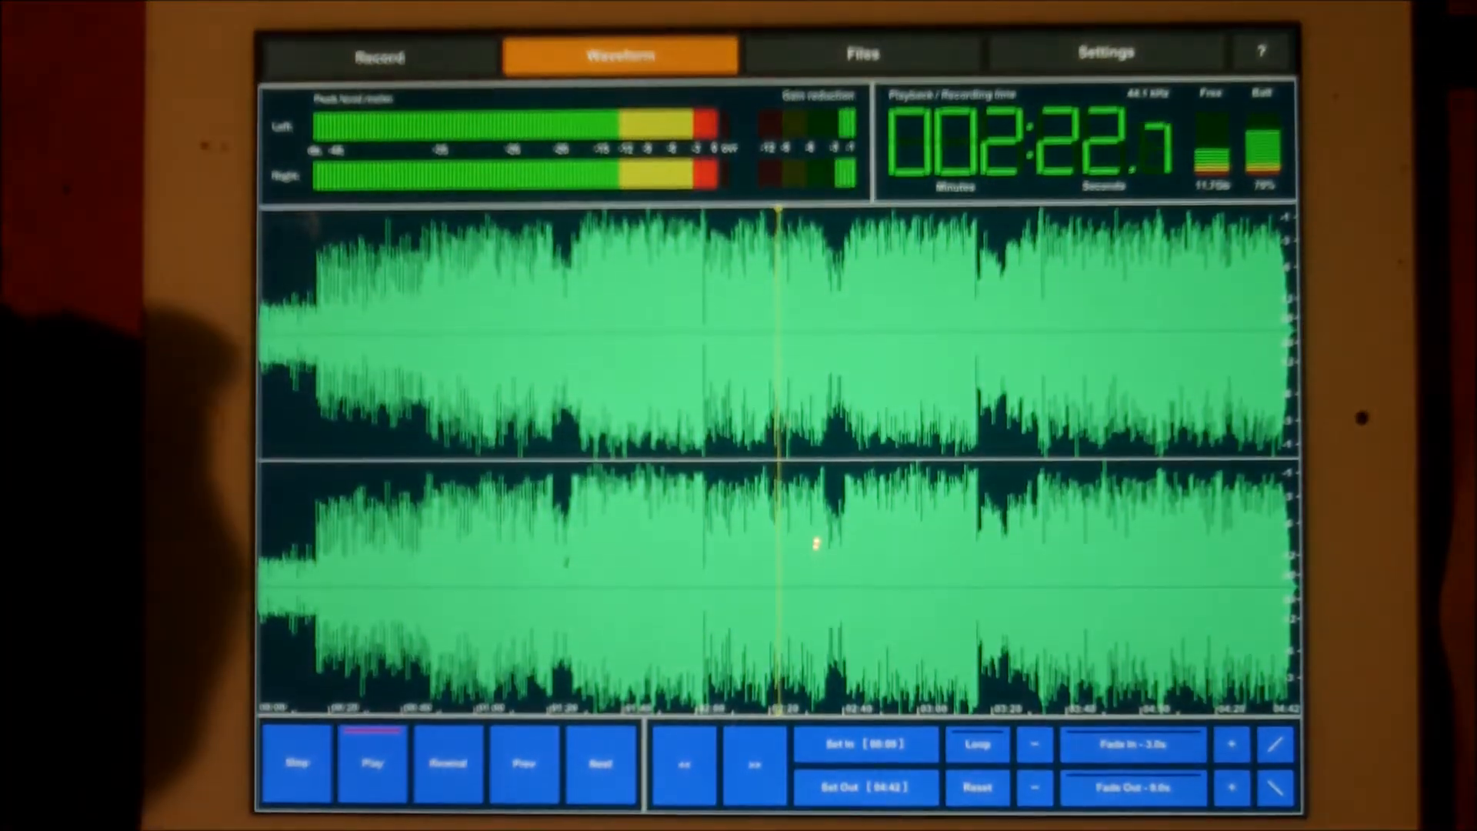
{"action": "left_click", "coordinate": [1109, 51]}
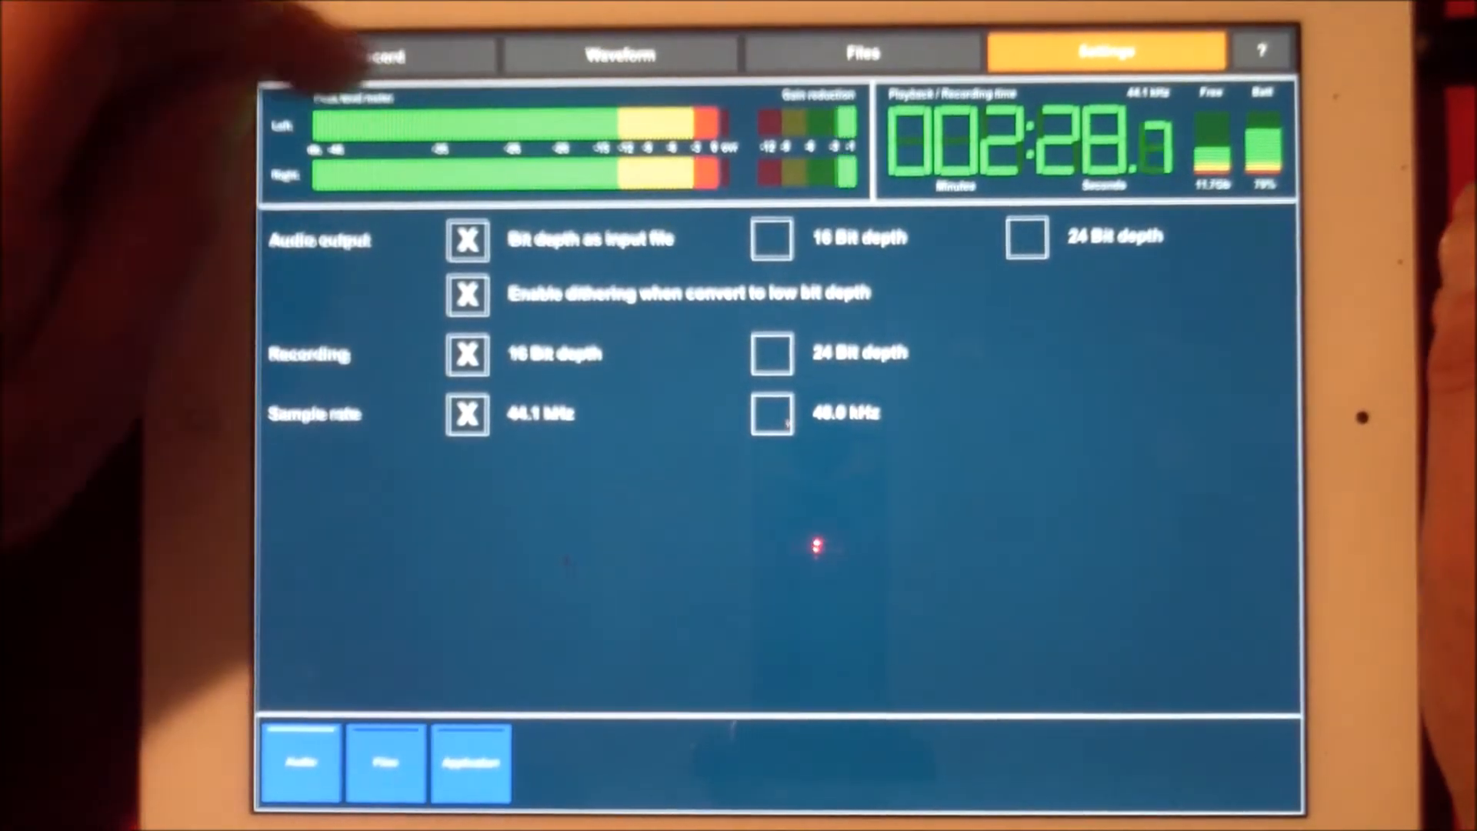
{"action": "left_click", "coordinate": [383, 56]}
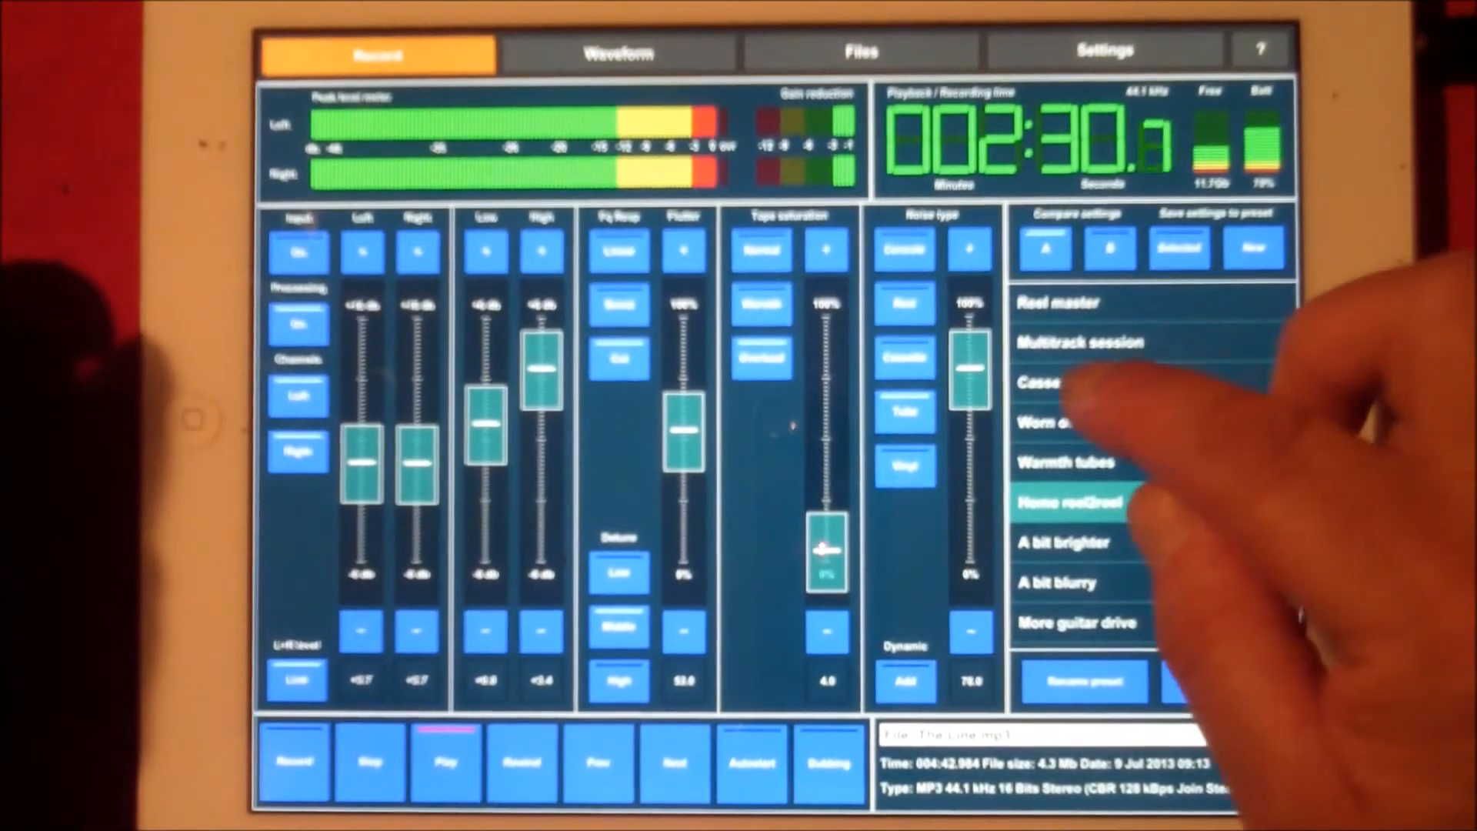
Scroll down through the emulation preset list during playback.
{"action": "scroll", "scroll_direction": "down", "scroll_amount": 3}
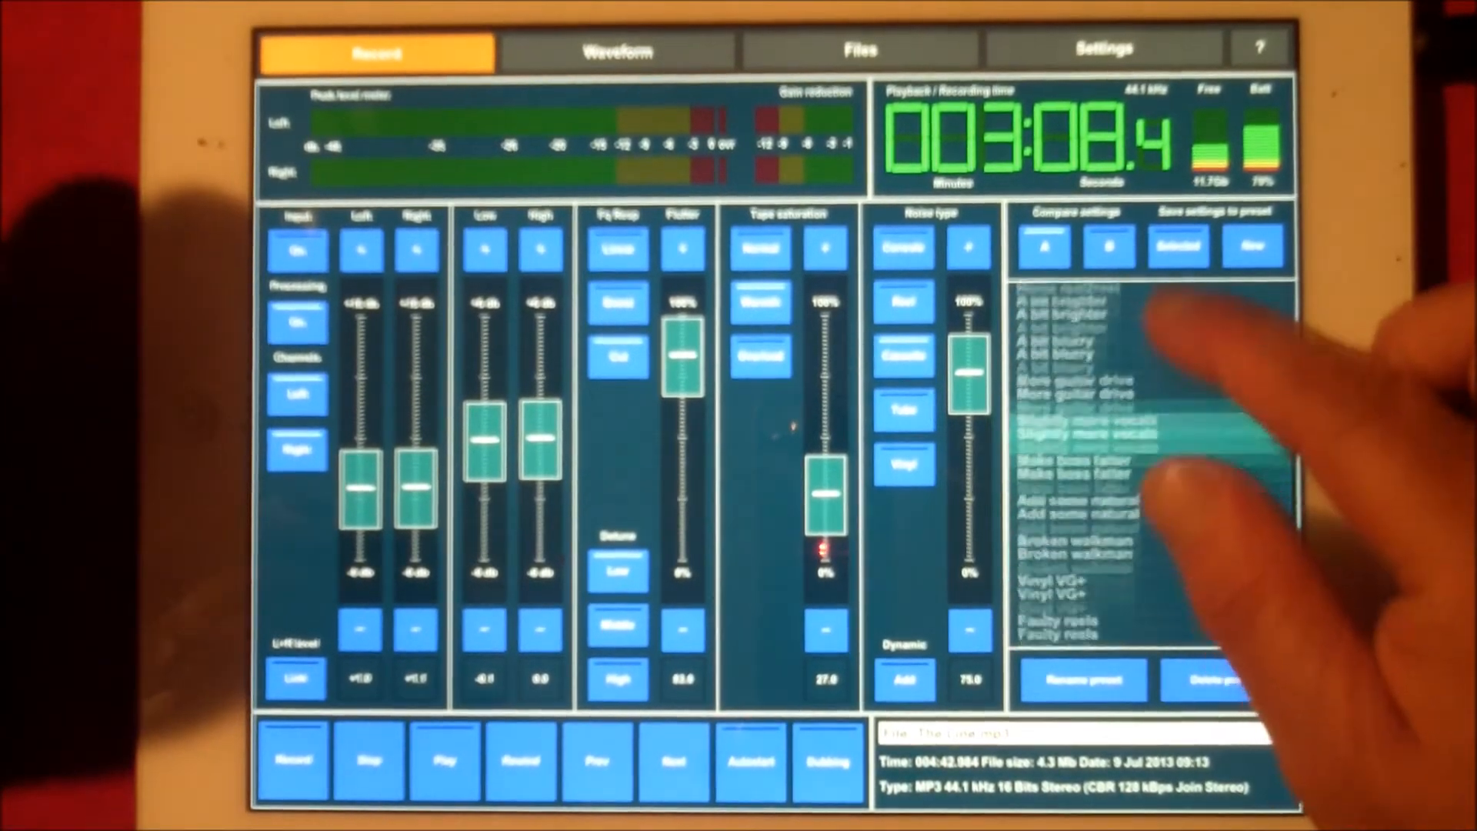
Apply the Multitrack session preset, then show the files list with Soaring.wav and The Line.mp3.
{"action": "scroll", "scroll_direction": "down", "scroll_amount": 3}
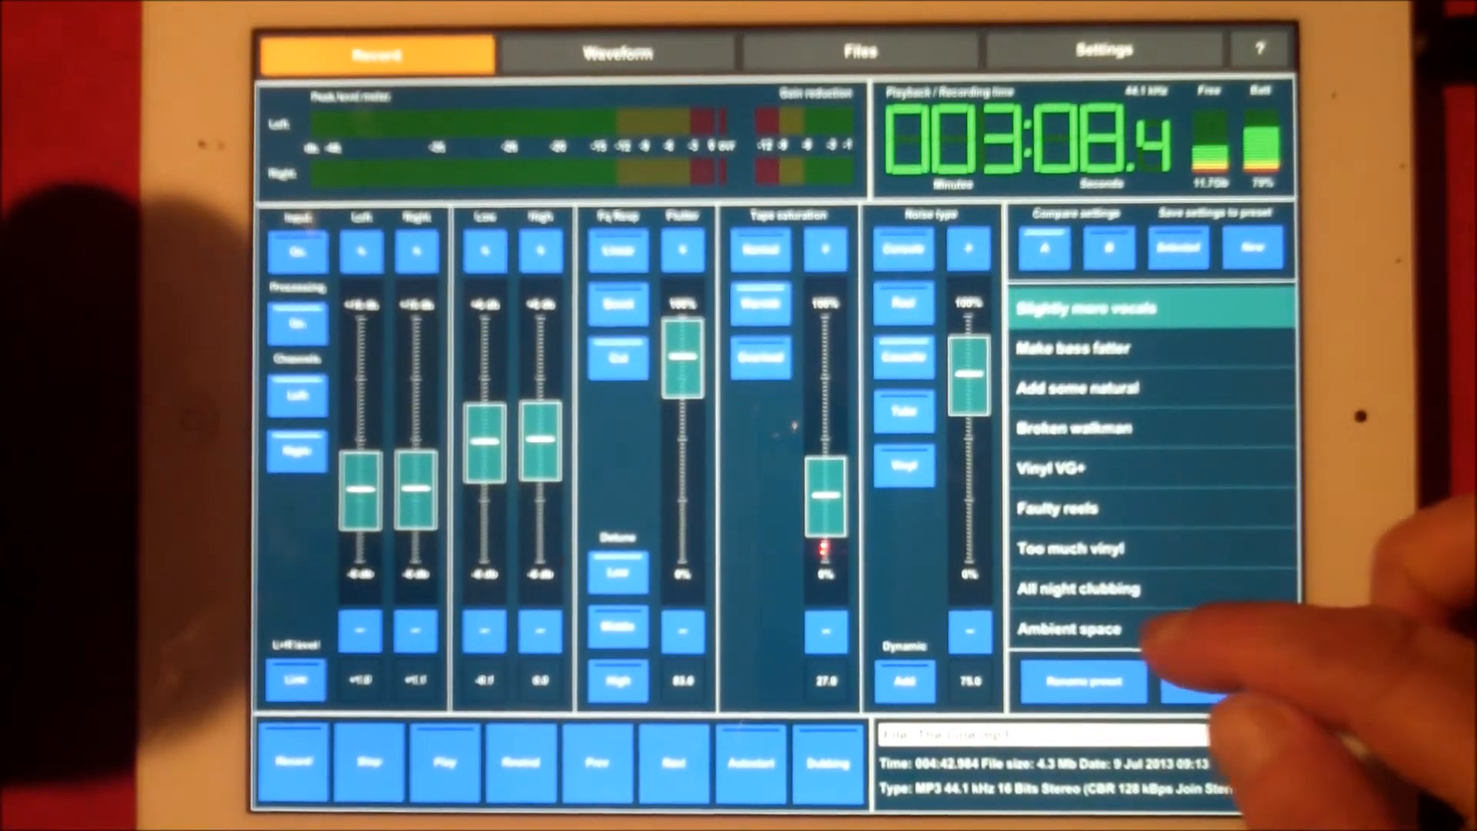
{"action": "left_click", "coordinate": [1088, 427]}
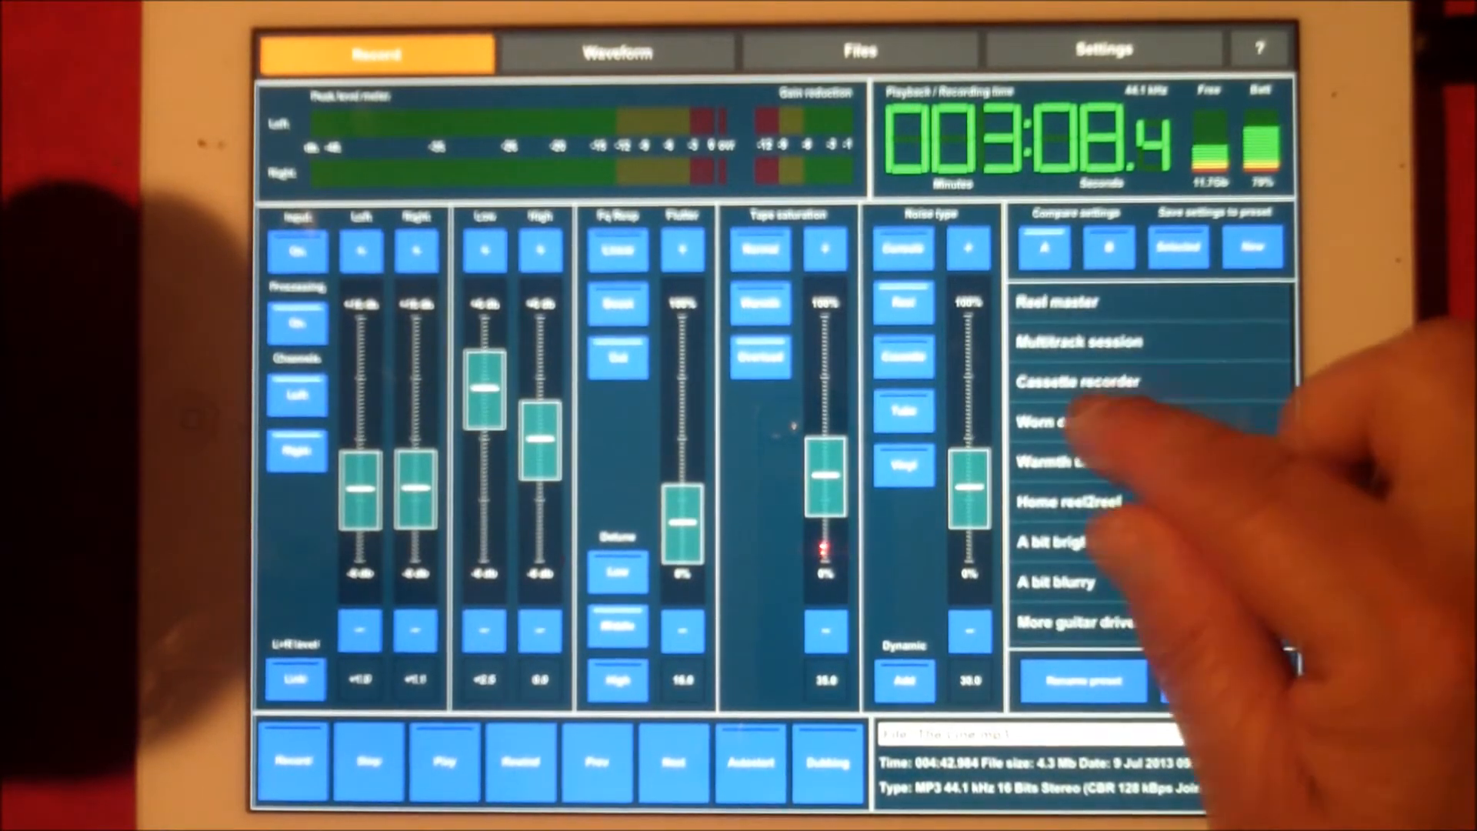
{"action": "left_click", "coordinate": [1086, 342]}
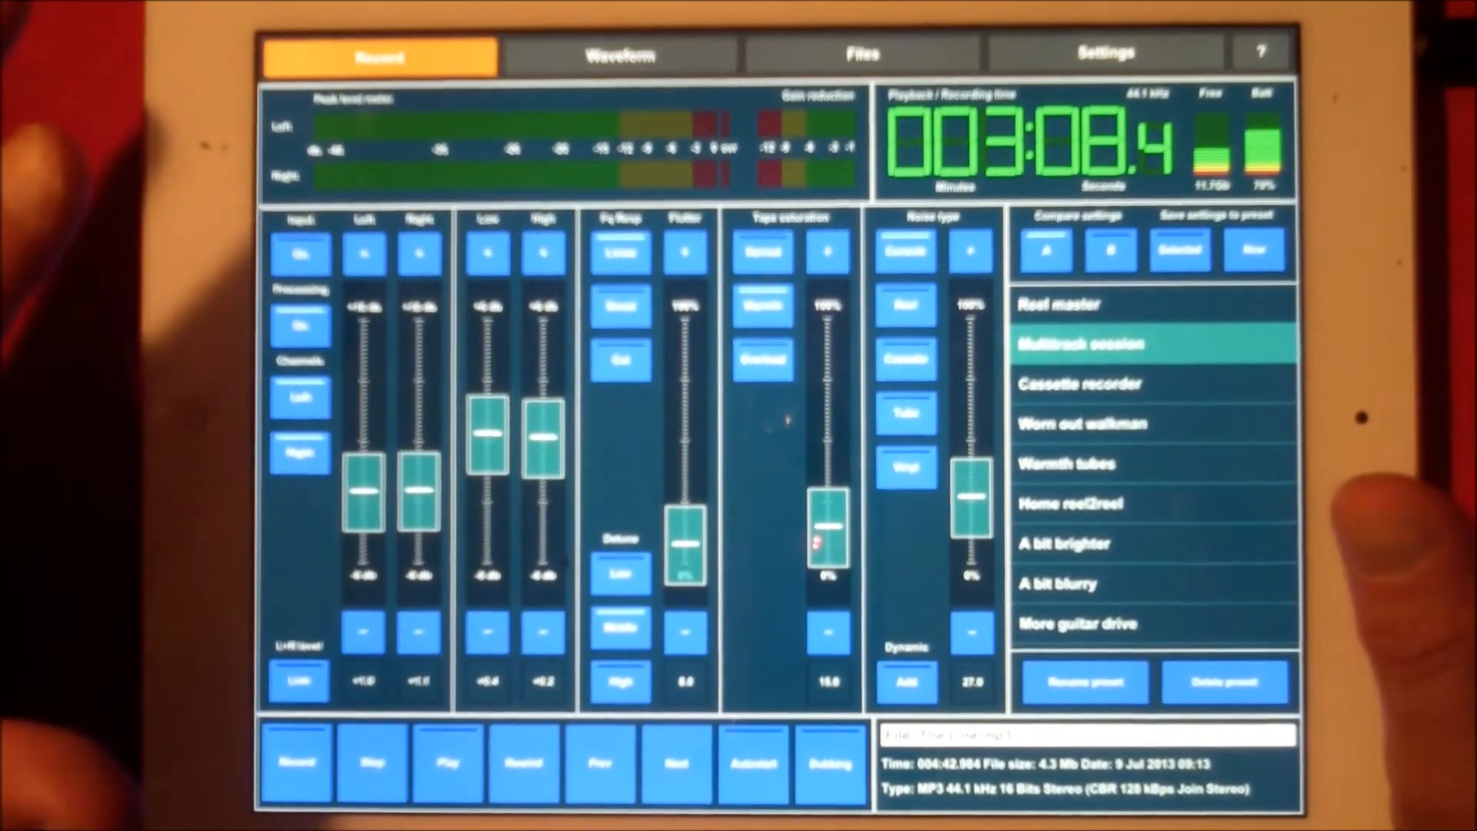
{"action": "left_click", "coordinate": [862, 52]}
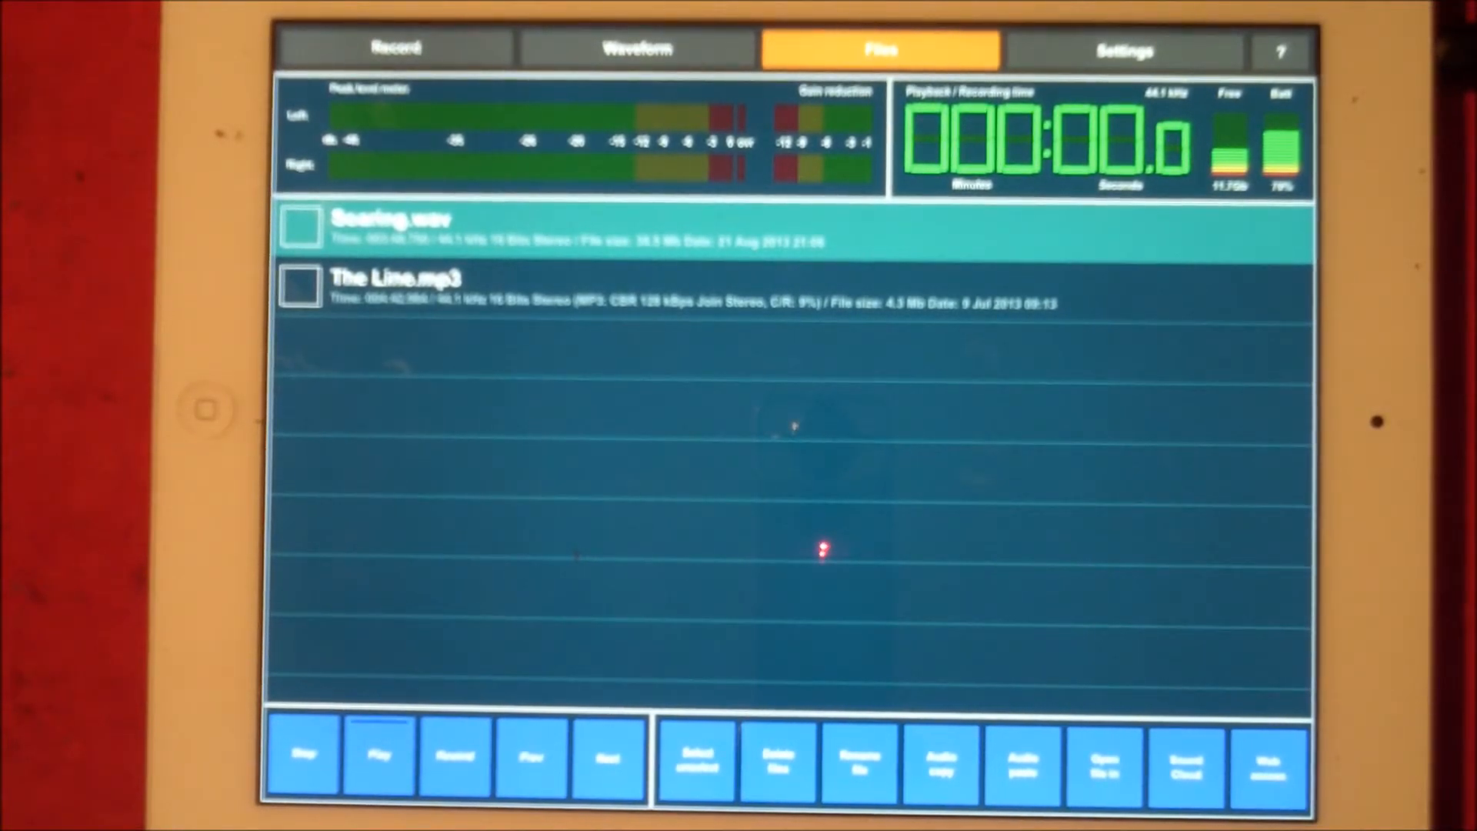
Load Soaring.wav onto the recorder's main controls with Reel master selected.
{"action": "left_click", "coordinate": [393, 47]}
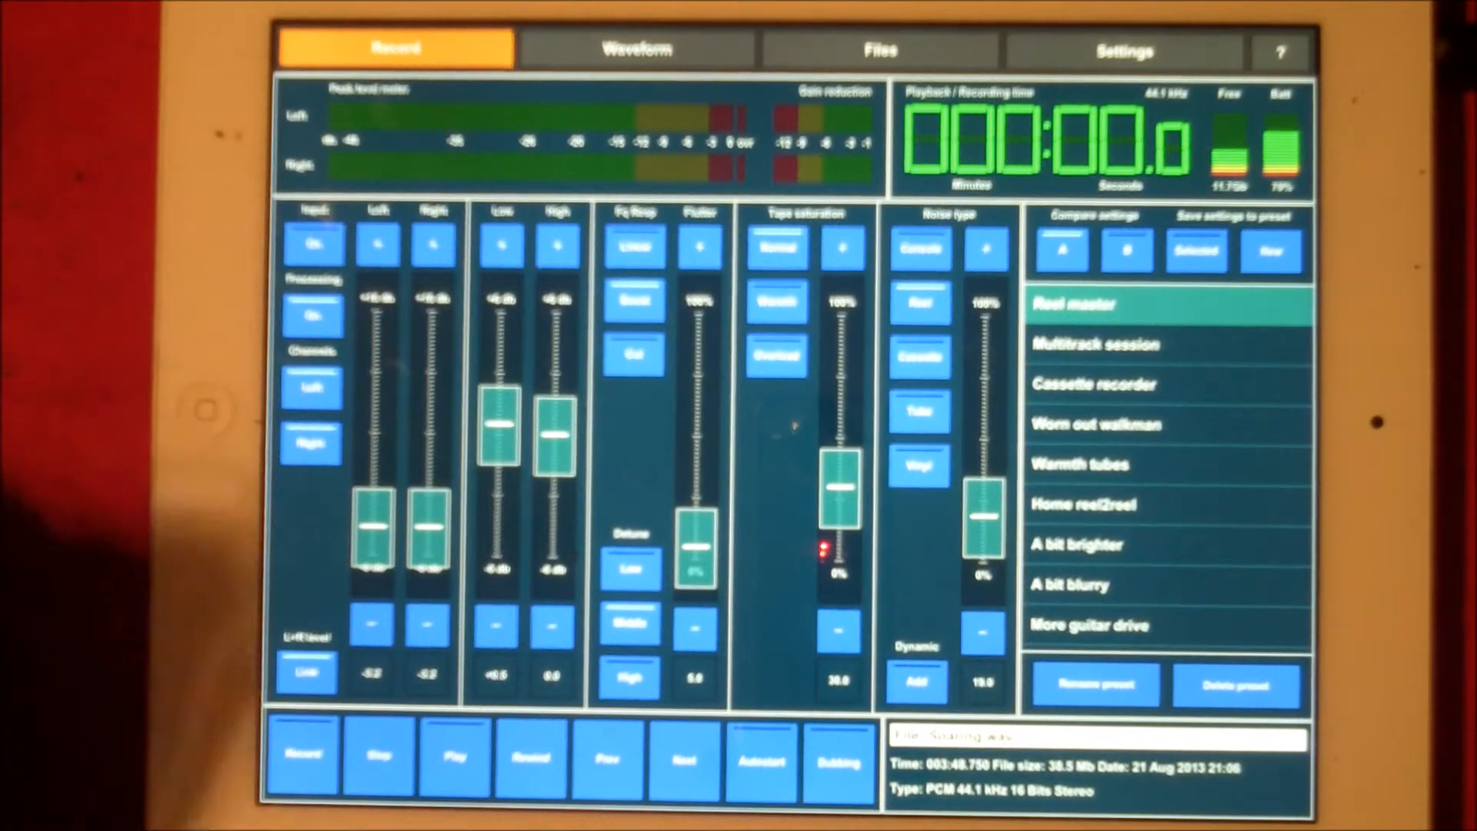
Play Soaring.wav under the Reel master preset.
{"action": "left_click", "coordinate": [456, 757]}
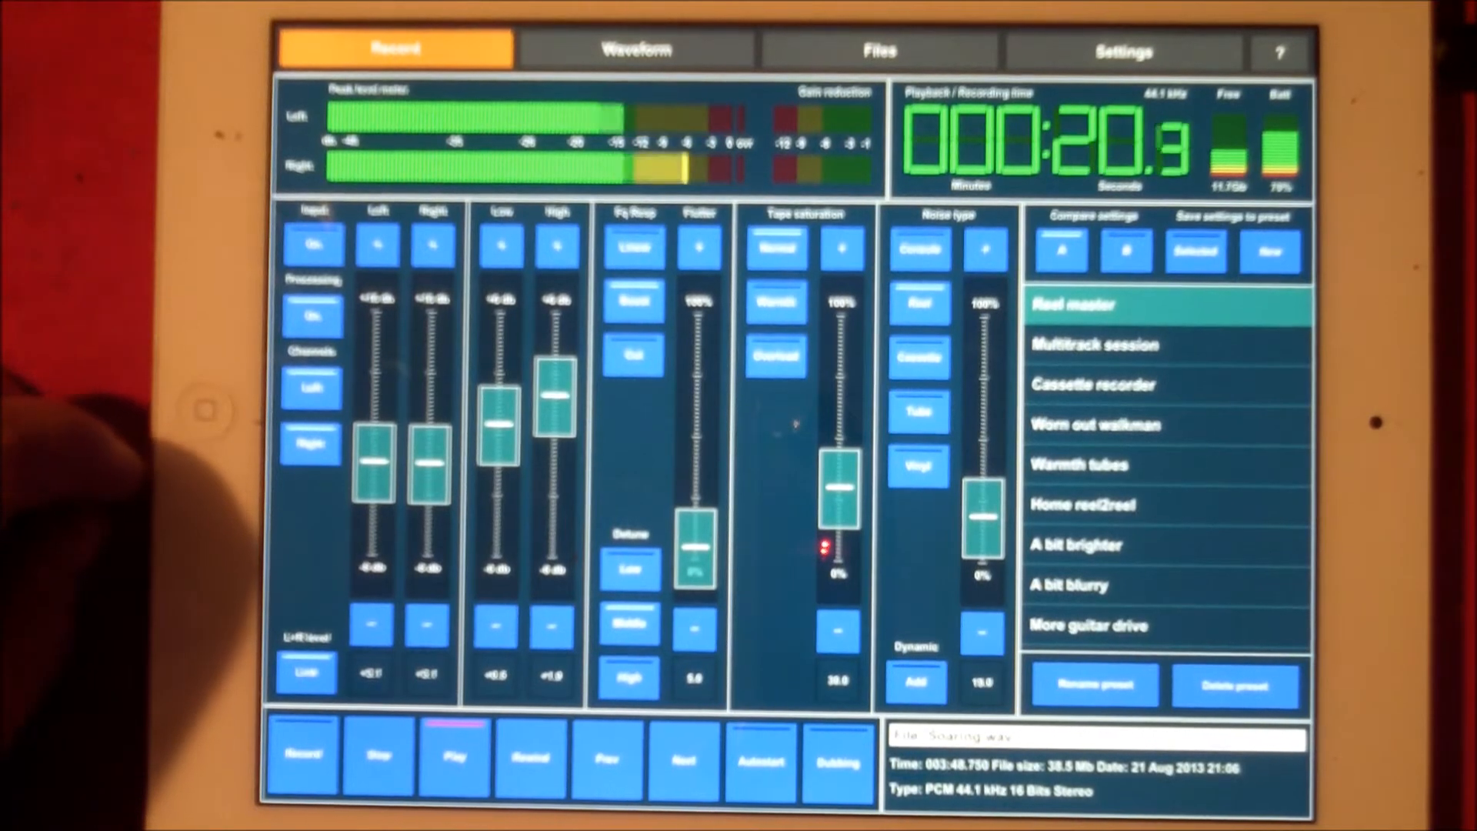
Cycle through Multitrack session, Cassette recorder, Worn out walkman and Warmth tubes presets.
{"action": "left_click", "coordinate": [1092, 346]}
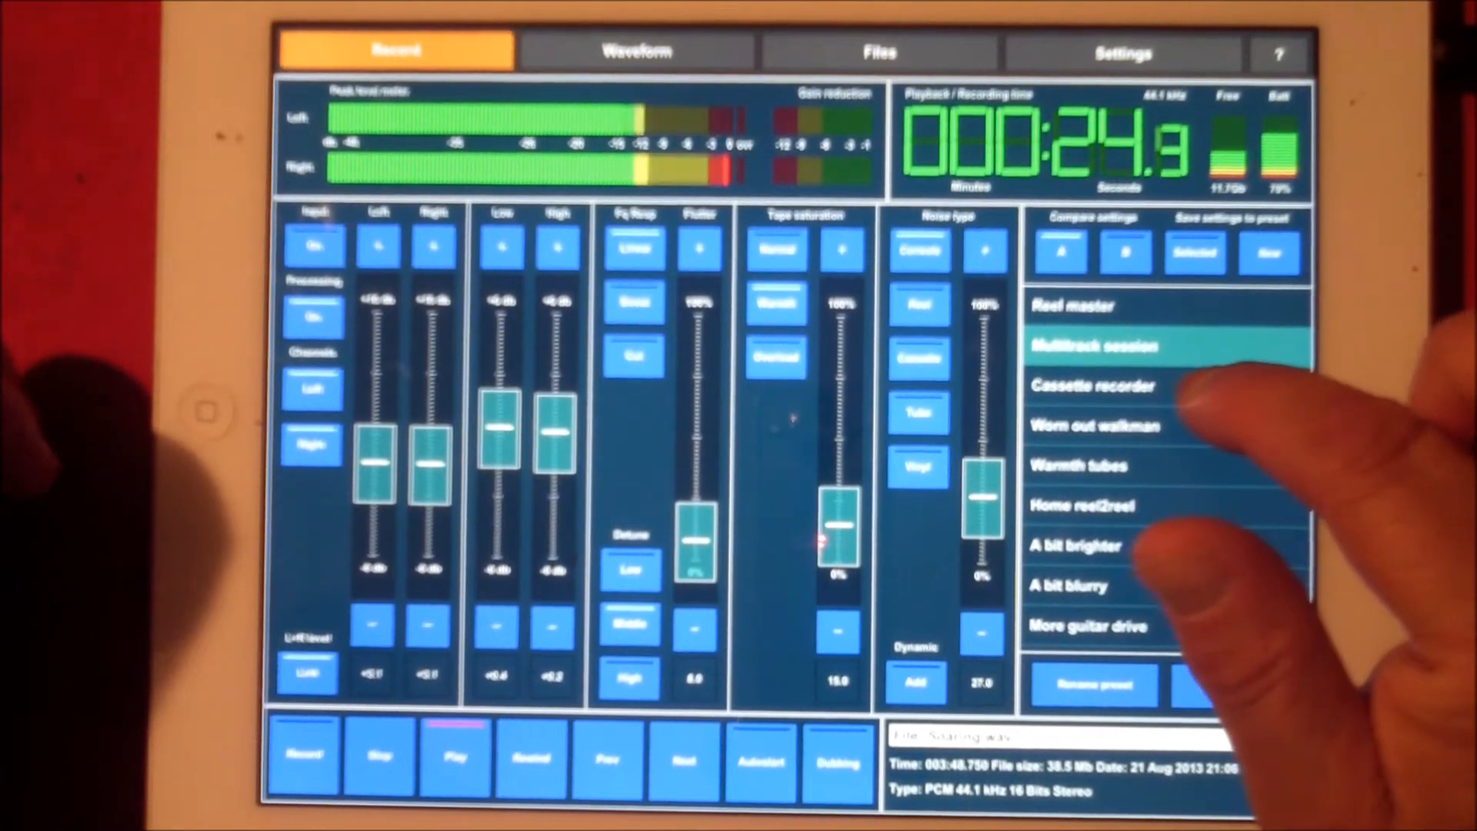
{"action": "left_click", "coordinate": [1094, 385]}
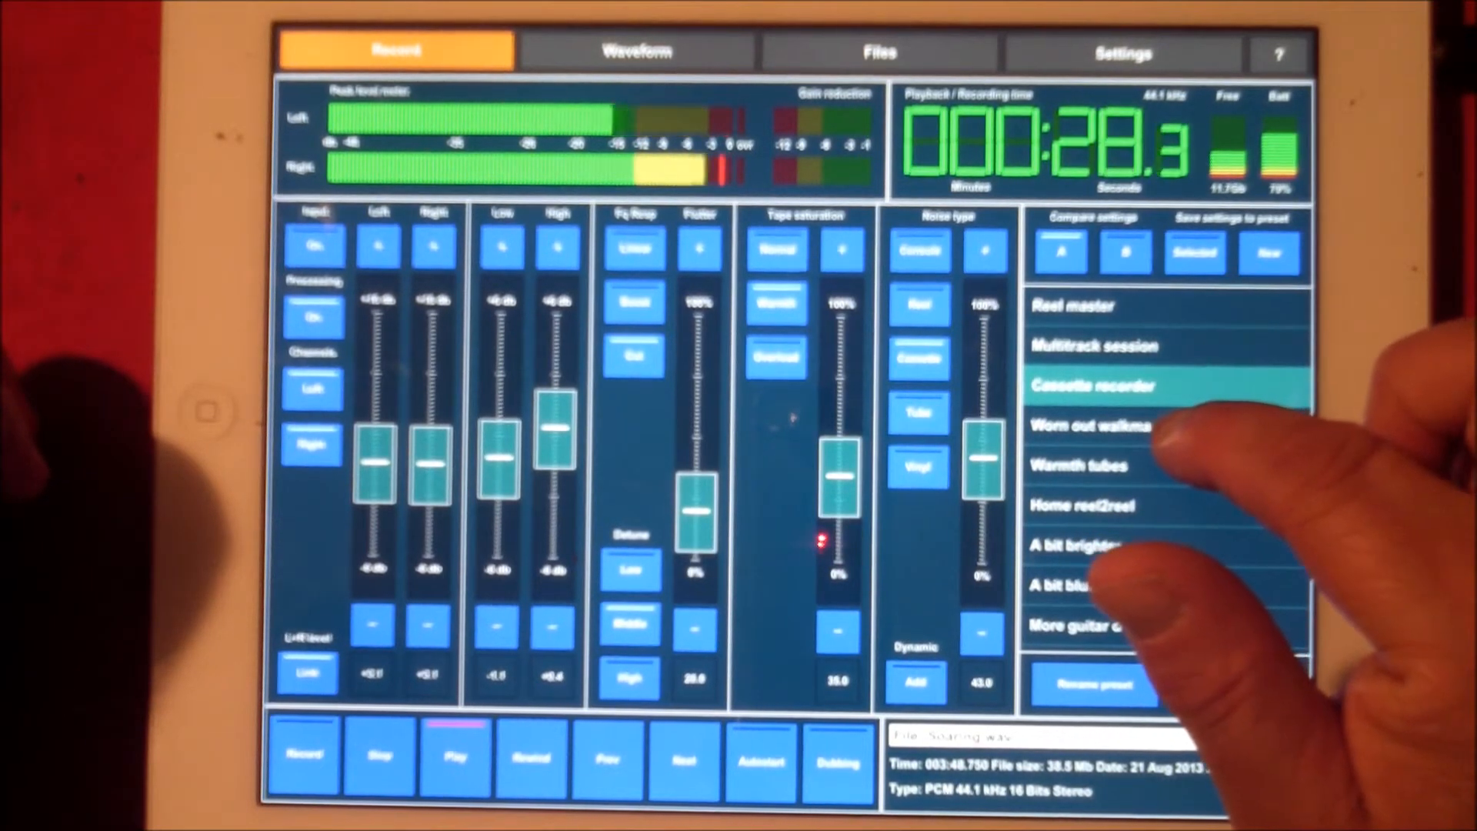
{"action": "left_click", "coordinate": [1092, 425]}
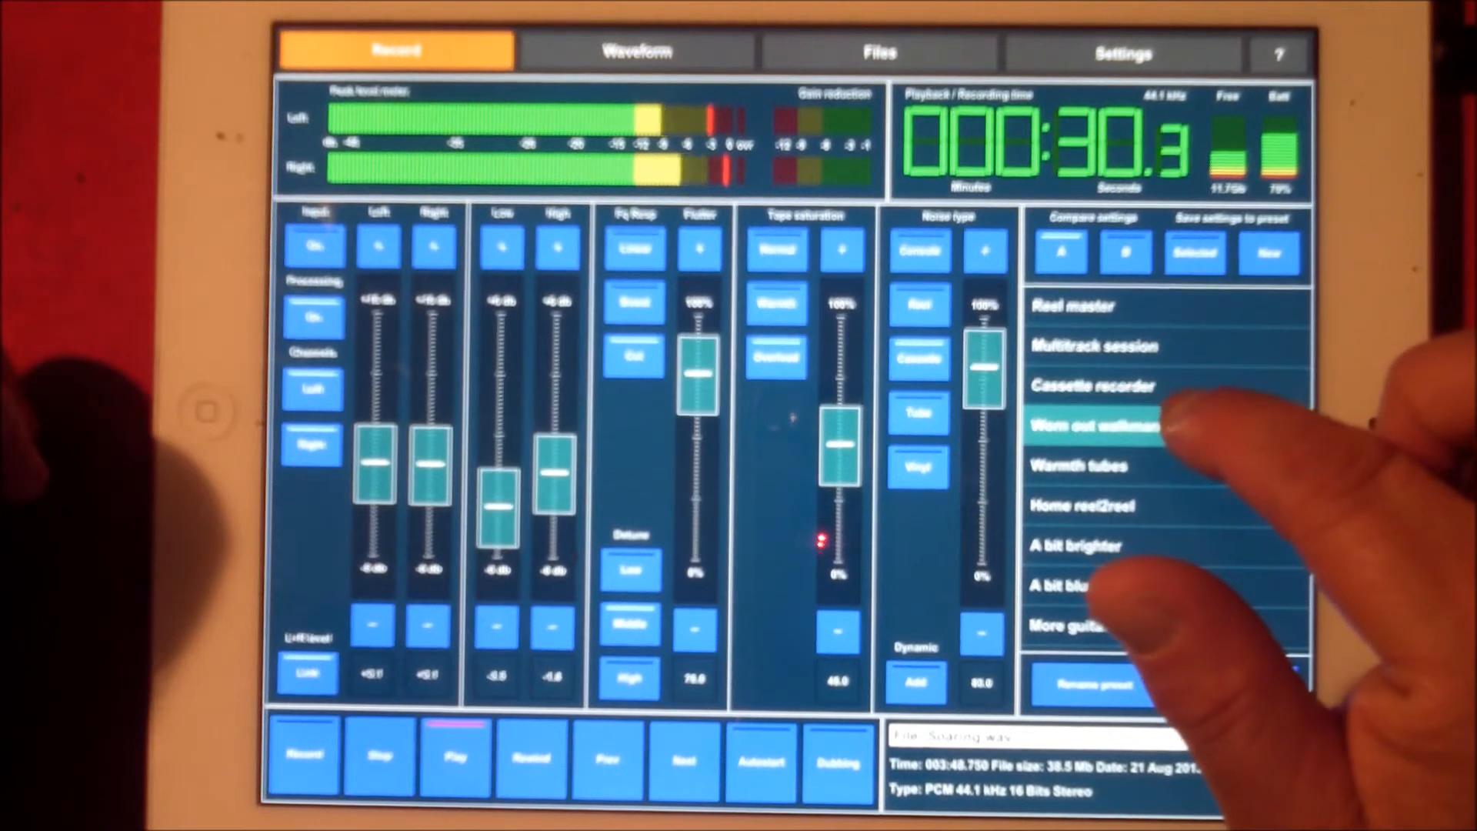
{"action": "left_click", "coordinate": [1090, 464]}
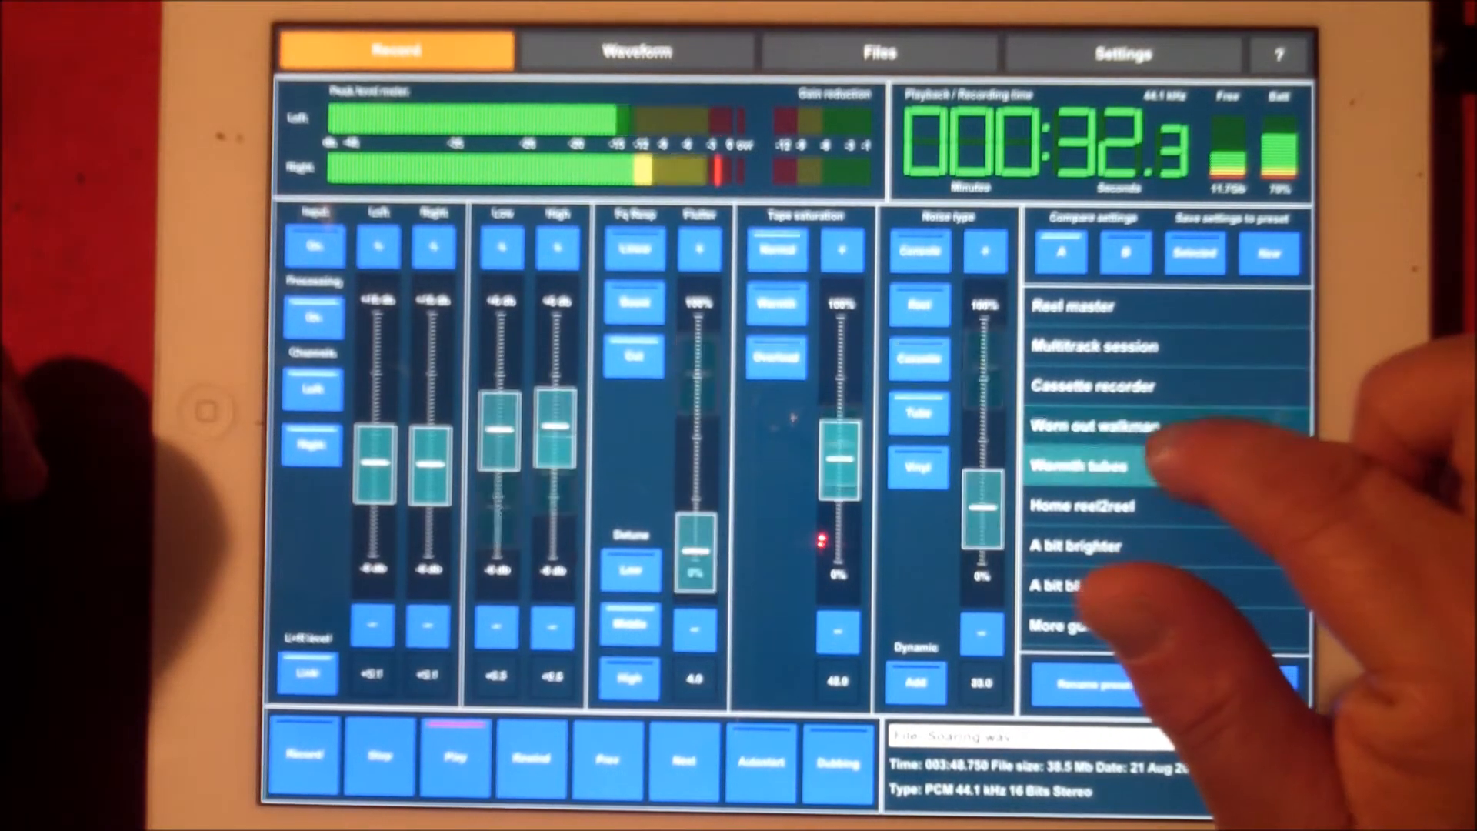
{"action": "left_click", "coordinate": [1114, 466]}
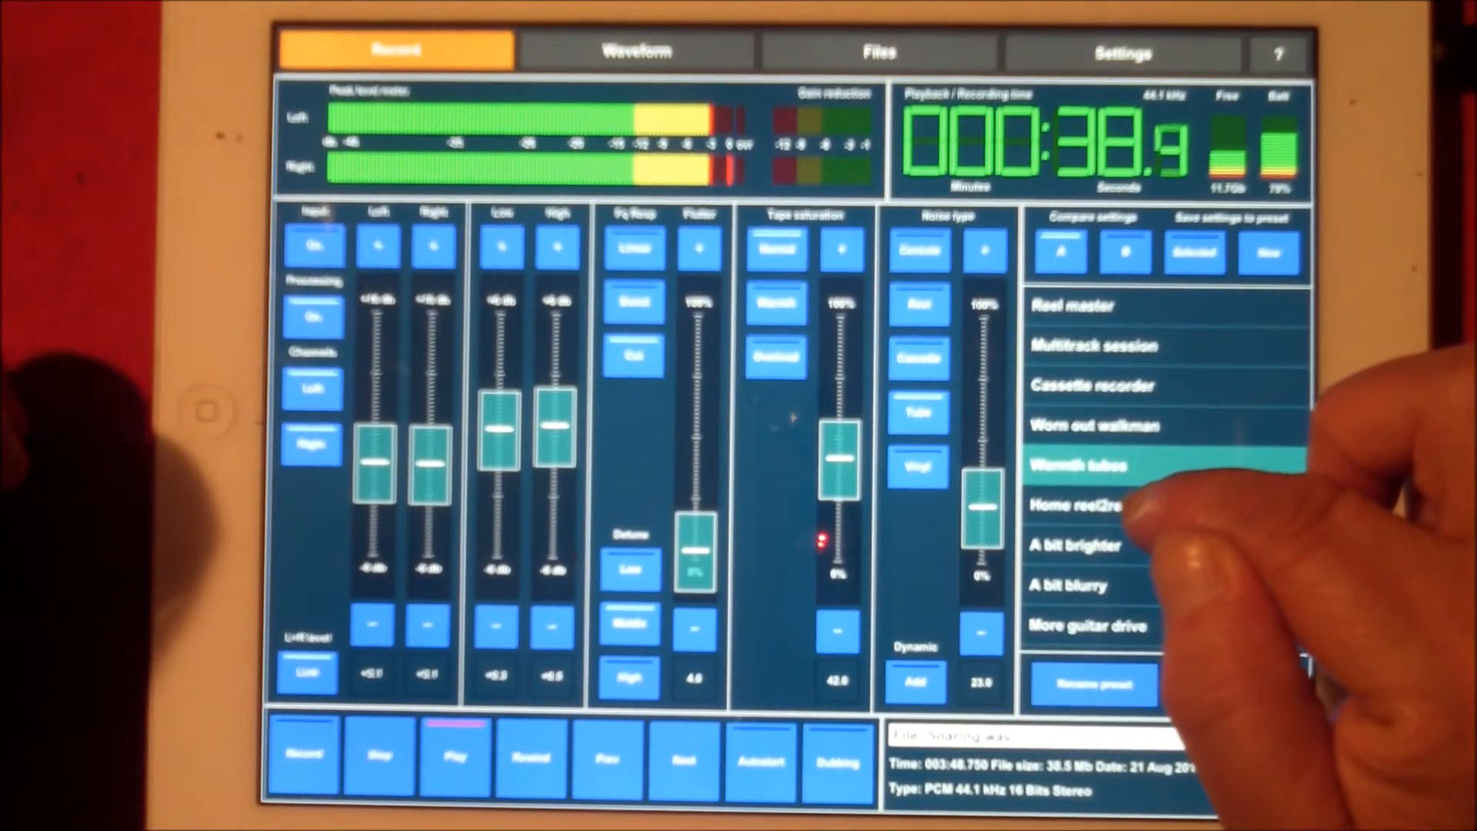
Step through A bit brighter, More guitar drive and Slightly more vocals, onward to Vinyl VG+.
{"action": "left_click", "coordinate": [1106, 505]}
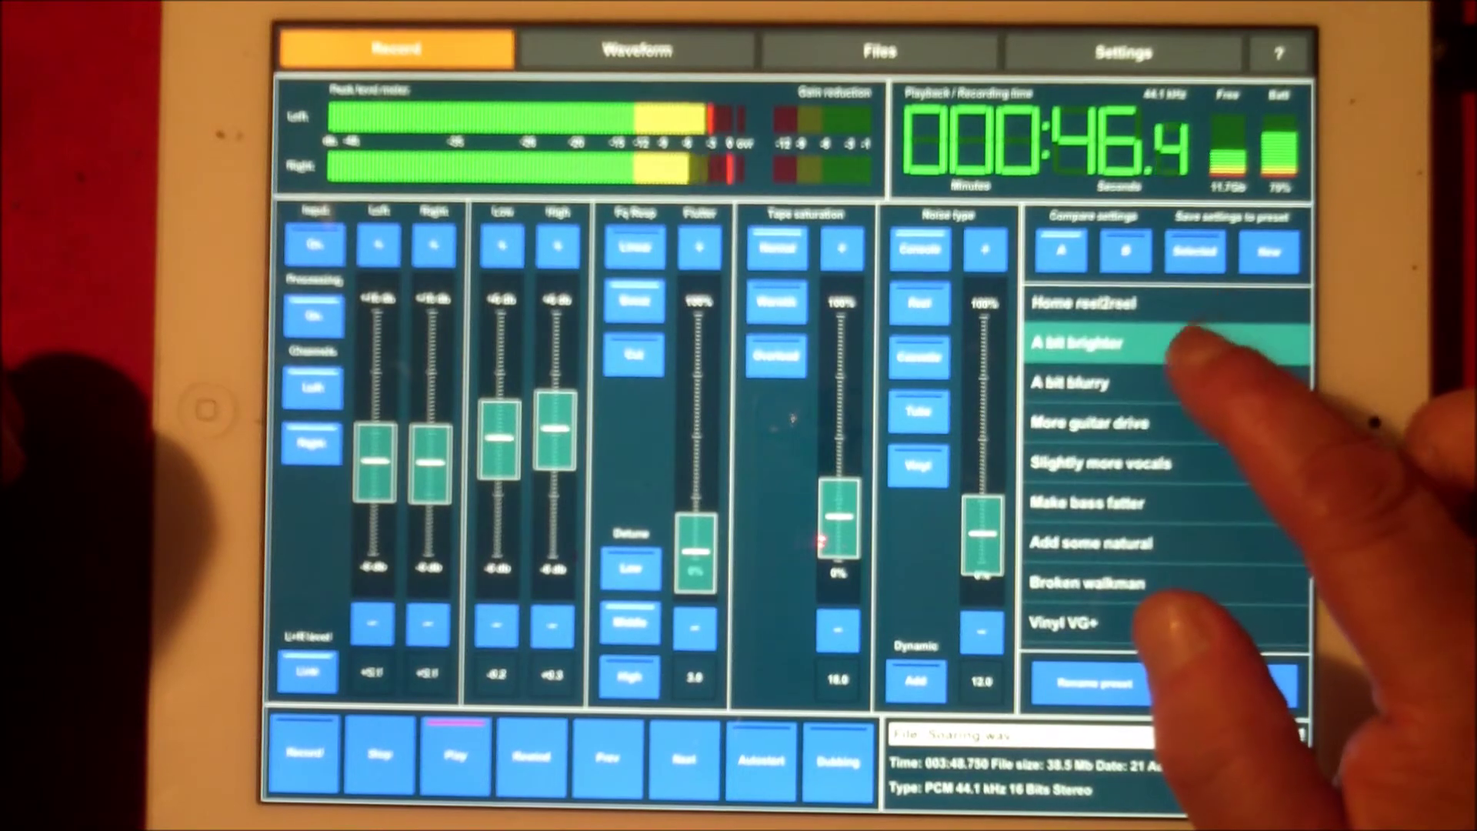
{"action": "left_click", "coordinate": [1080, 382]}
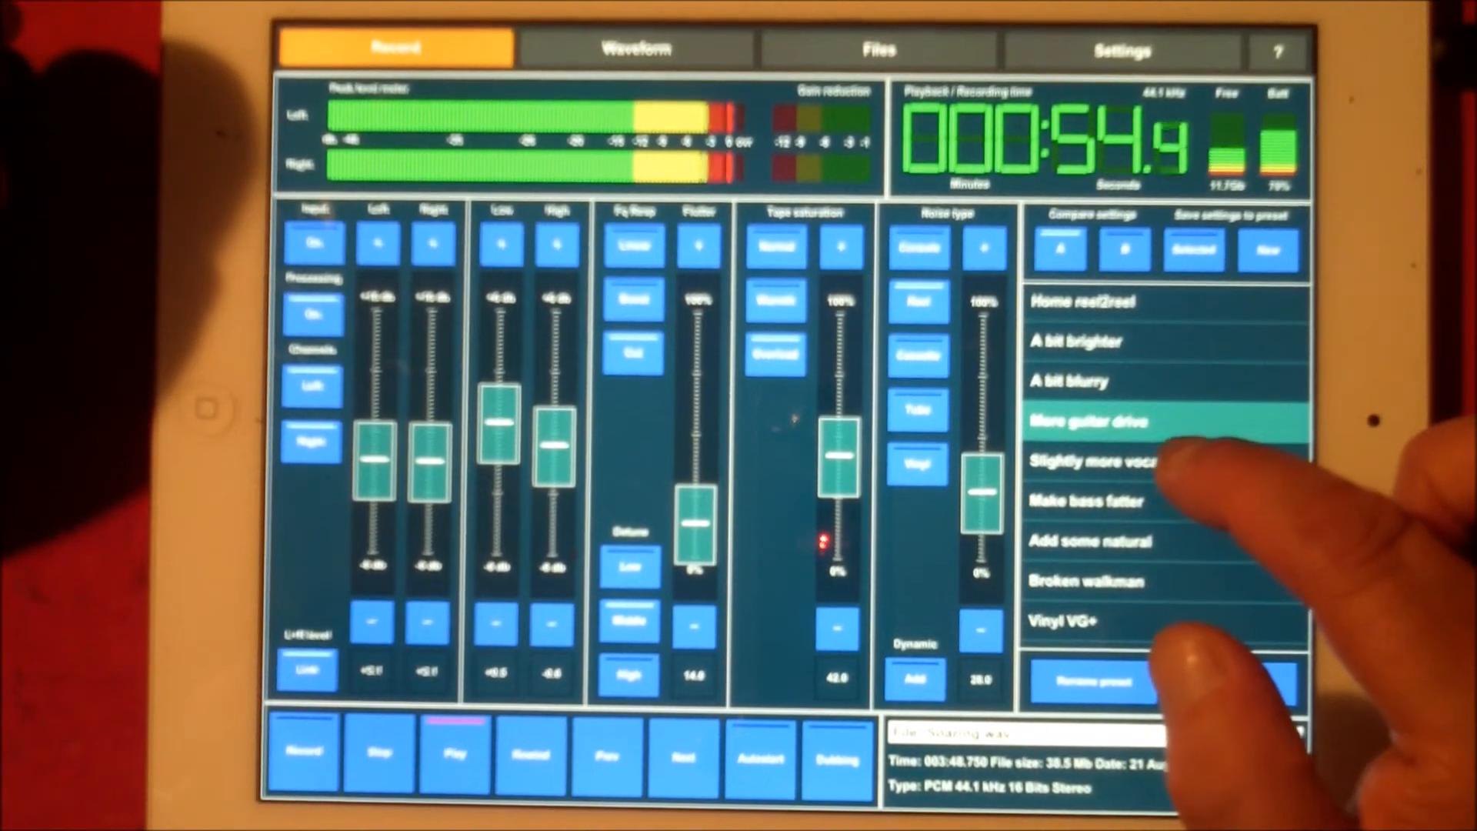
{"action": "left_click", "coordinate": [1100, 461]}
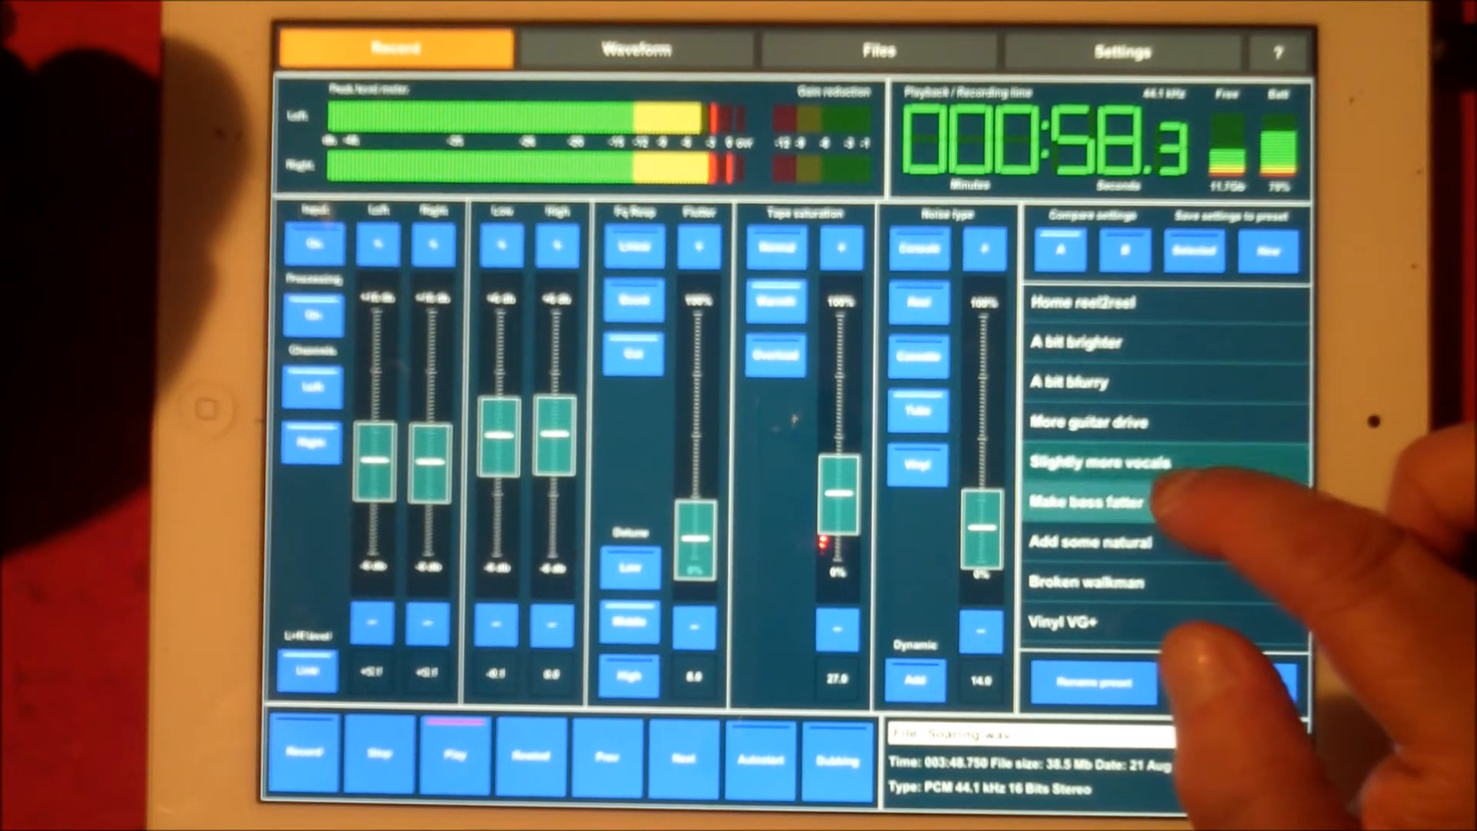
{"action": "left_click", "coordinate": [1111, 504]}
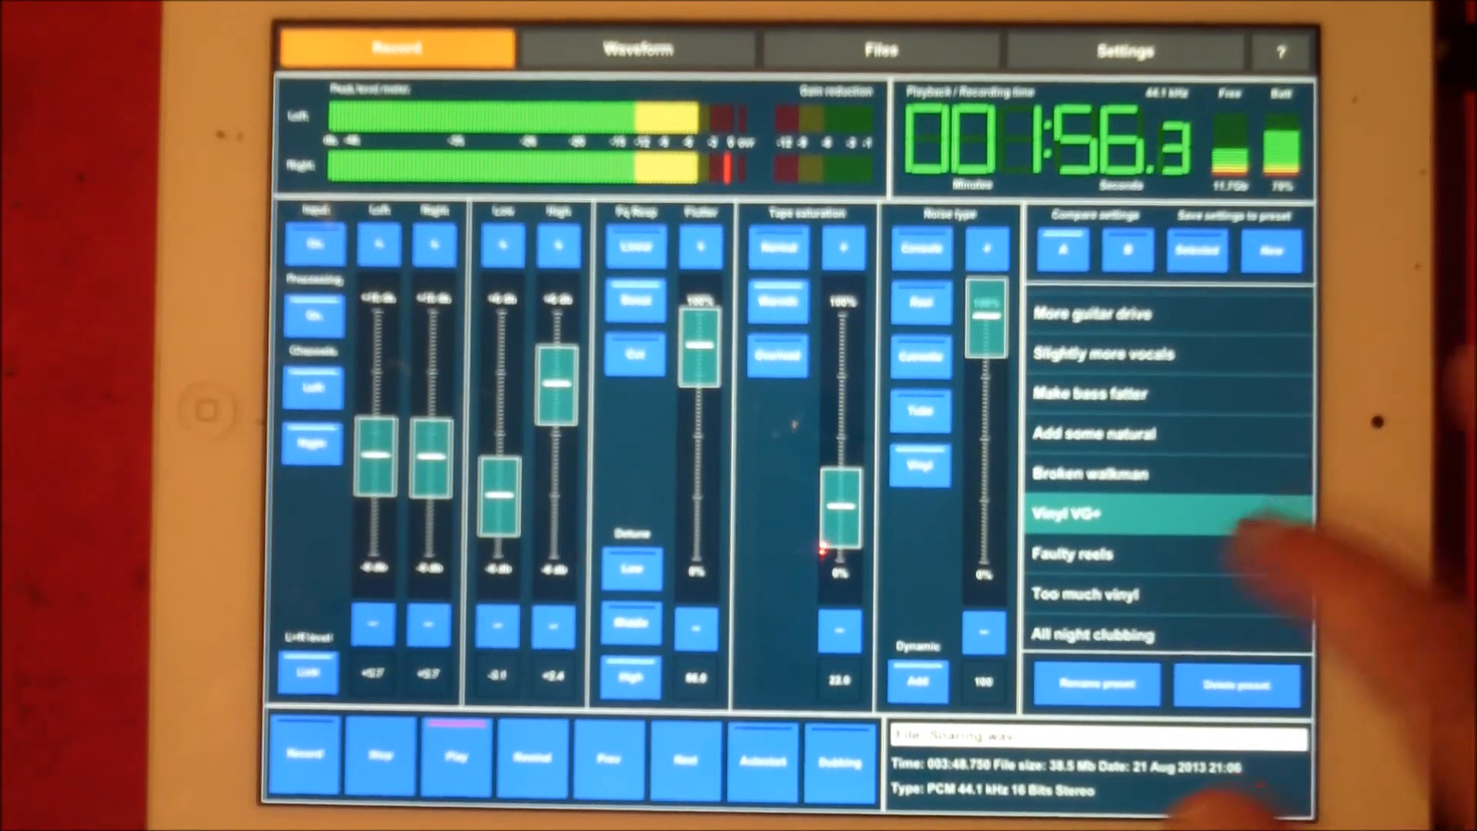
Apply Too much vinyl, All night clubbing, then Ambient space while Soaring.wav plays.
{"action": "left_click", "coordinate": [1076, 555]}
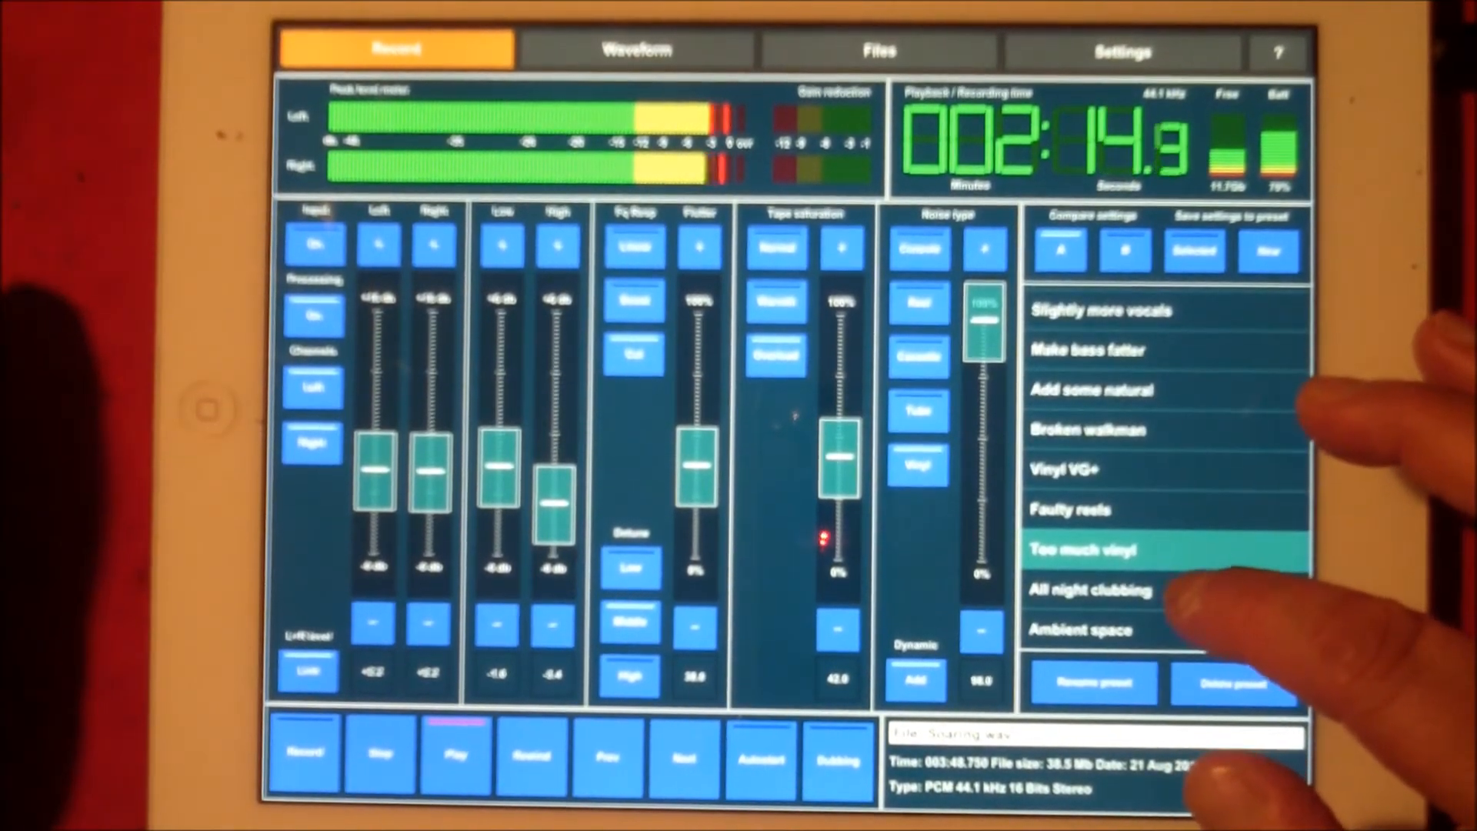
{"action": "left_click", "coordinate": [1104, 590]}
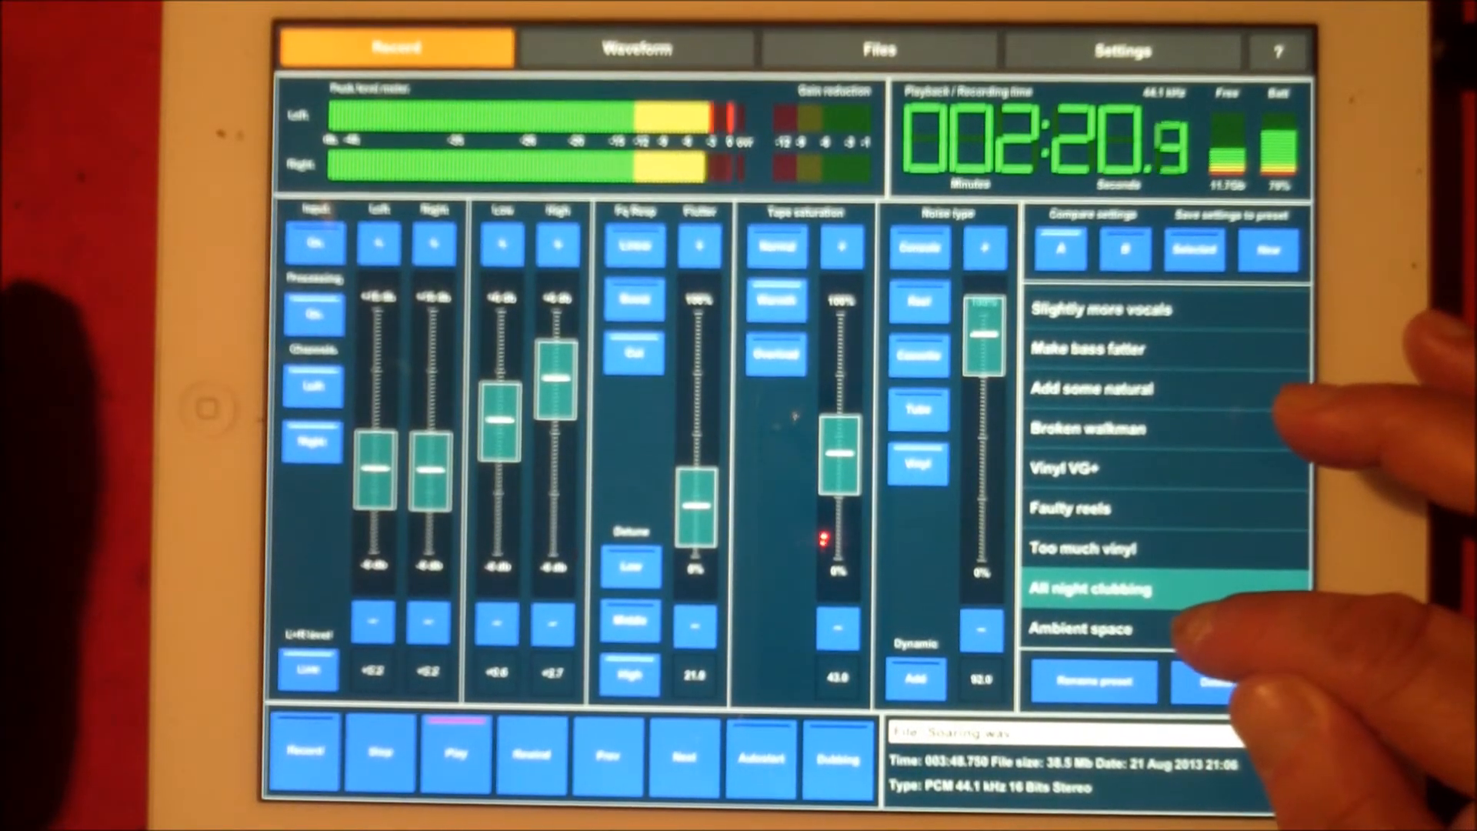
{"action": "left_click", "coordinate": [1095, 629]}
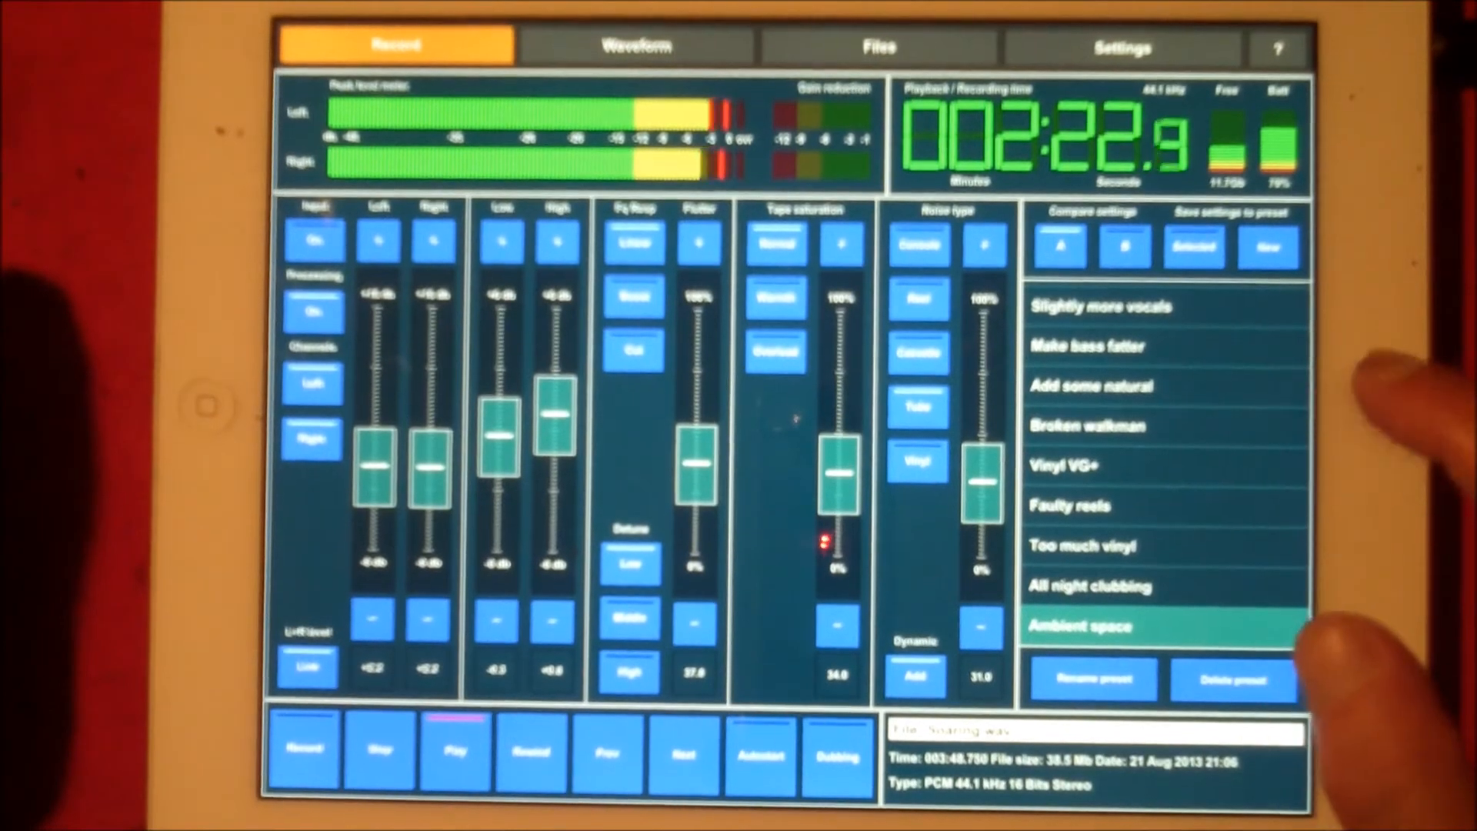